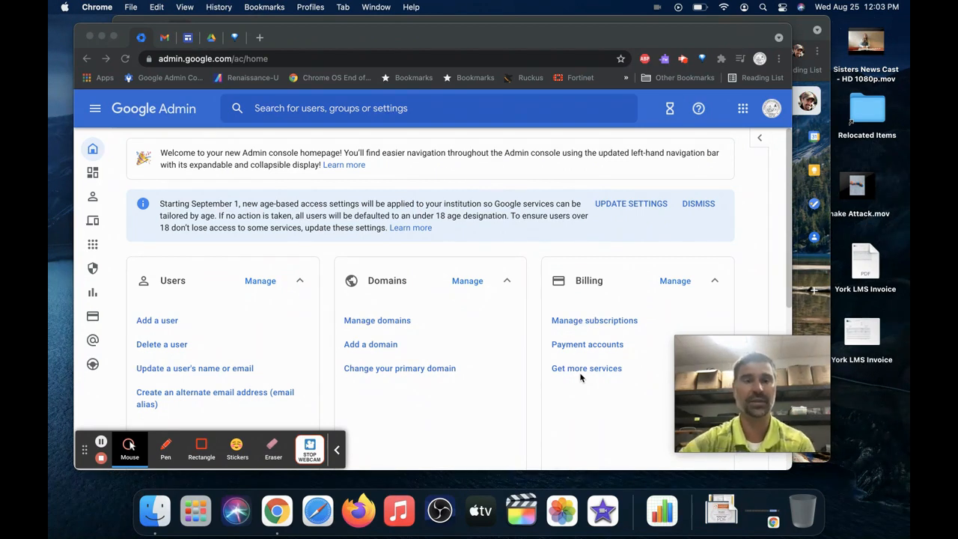
mouse_move(451, 257)
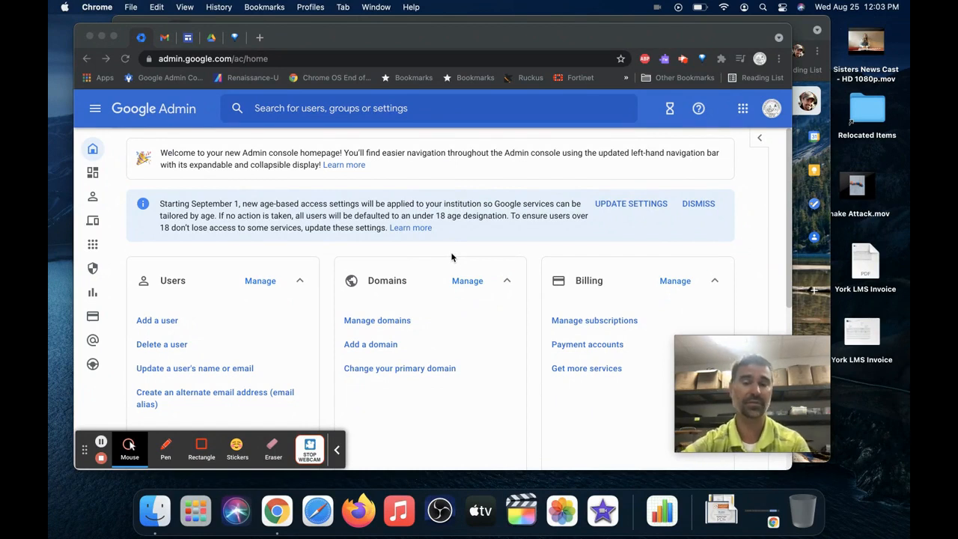
mouse_move(602, 206)
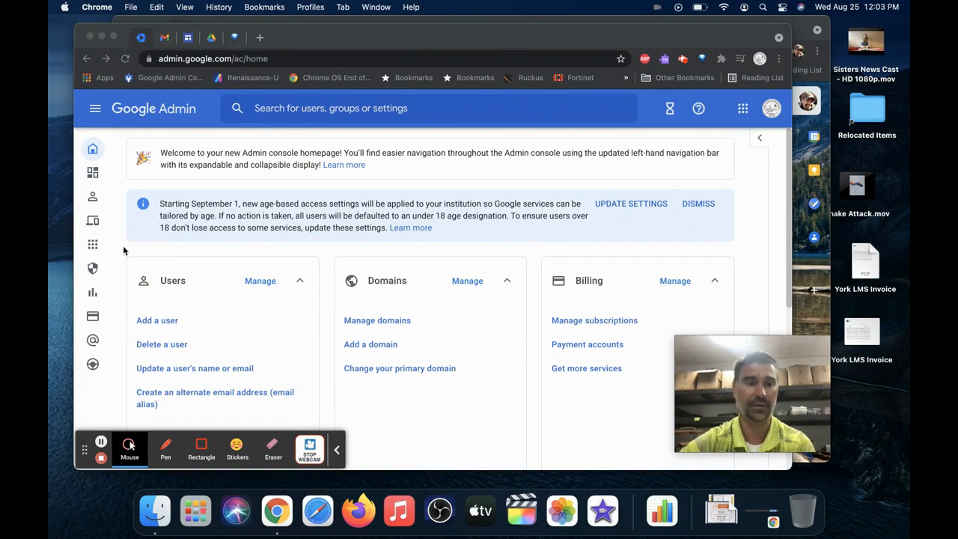
mouse_move(92, 340)
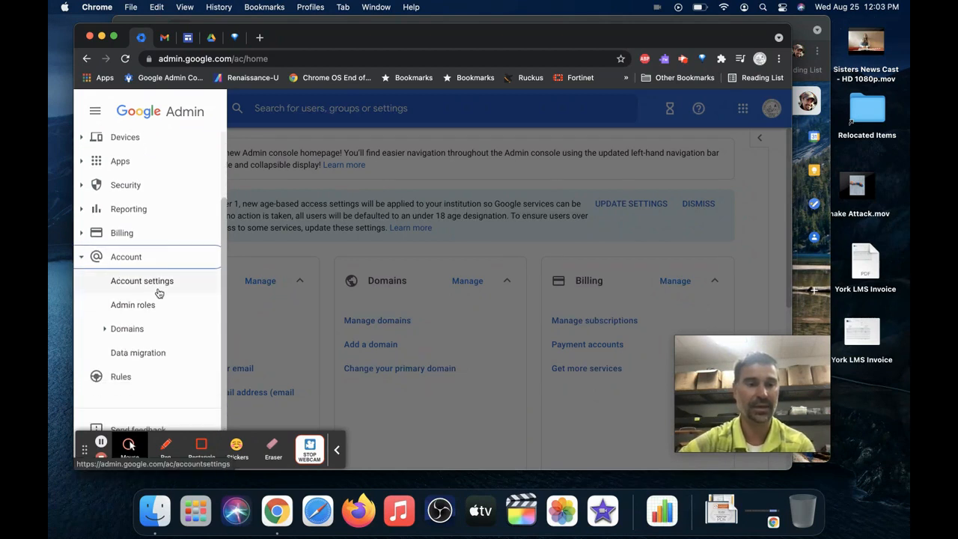
Step: Open Account settings and scroll down to the Age based access settings section
click(142, 281)
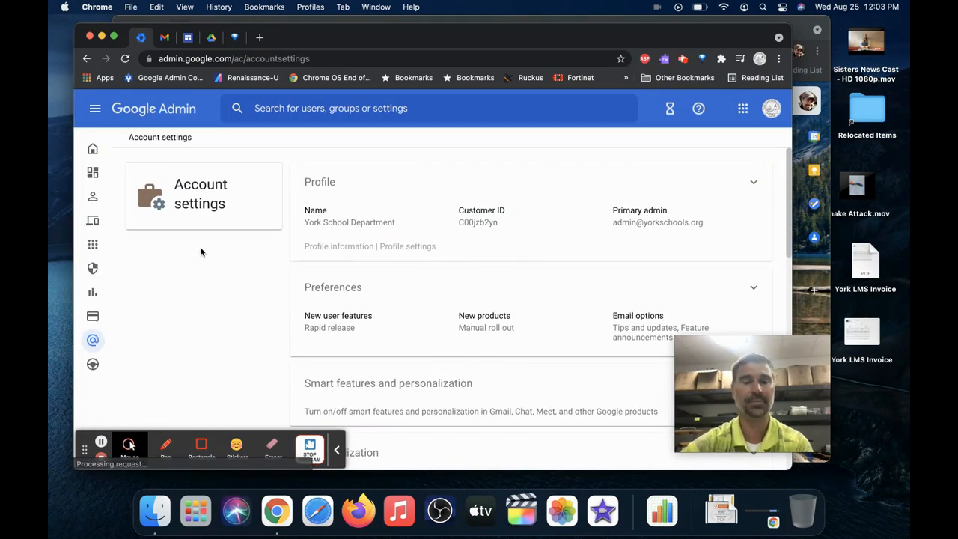
scroll(down, 3)
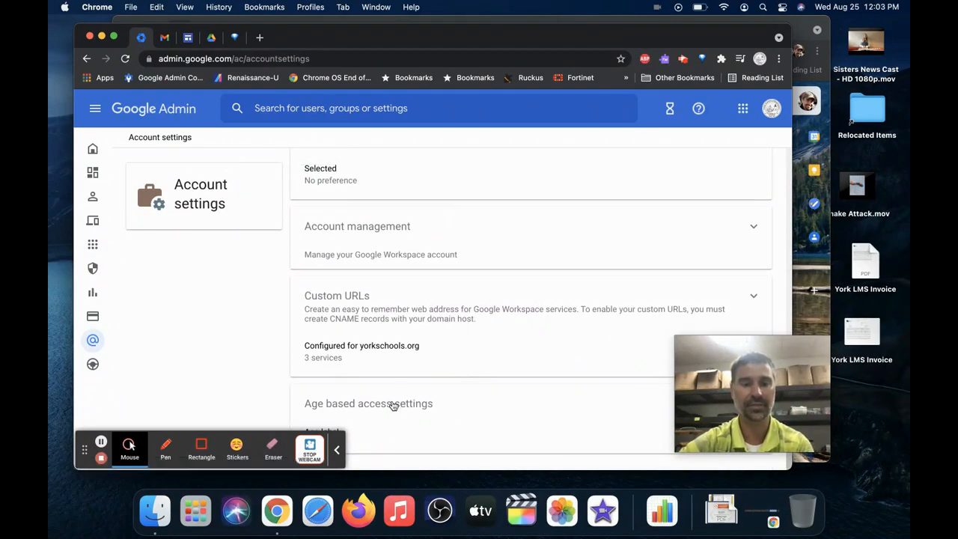
Step: Open the Age based access settings card for yorkschools.org
click(368, 403)
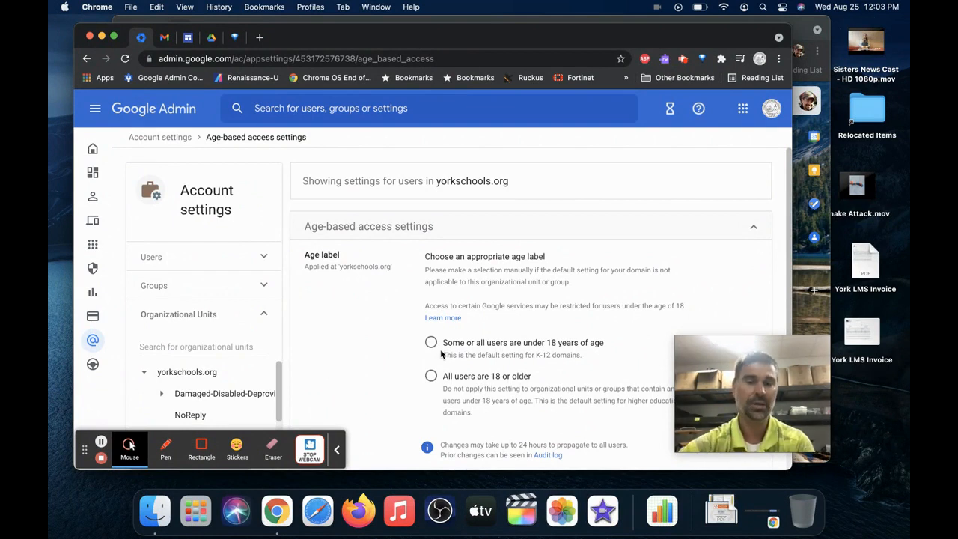
mouse_move(307, 361)
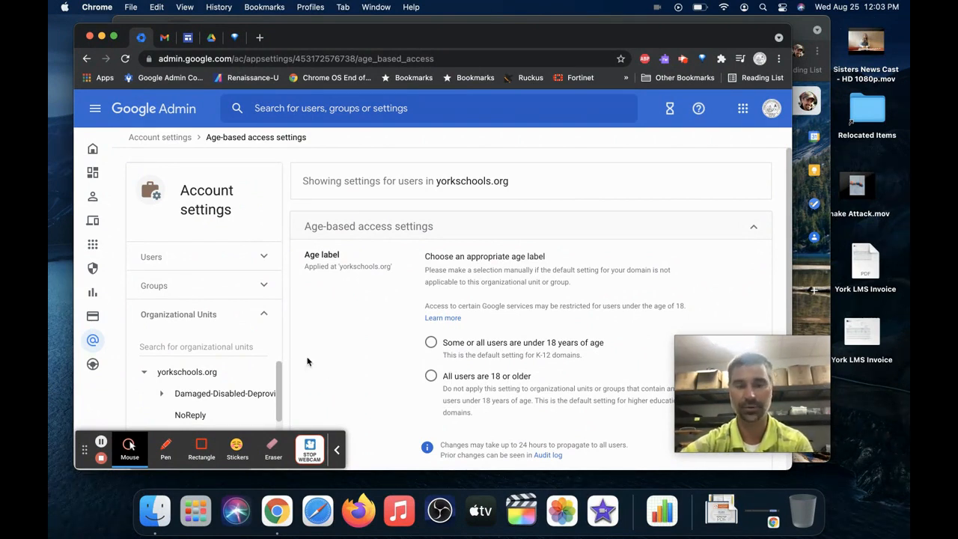
mouse_move(247, 384)
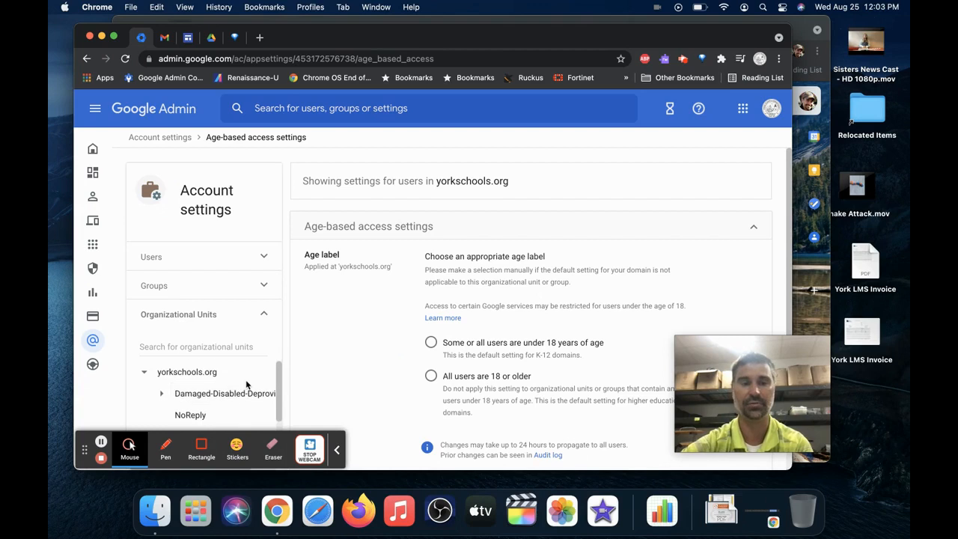
Step: Set Staff to 'All users are 18 or older' and Students to 'Some or all users are under 18'
scroll(down, 3)
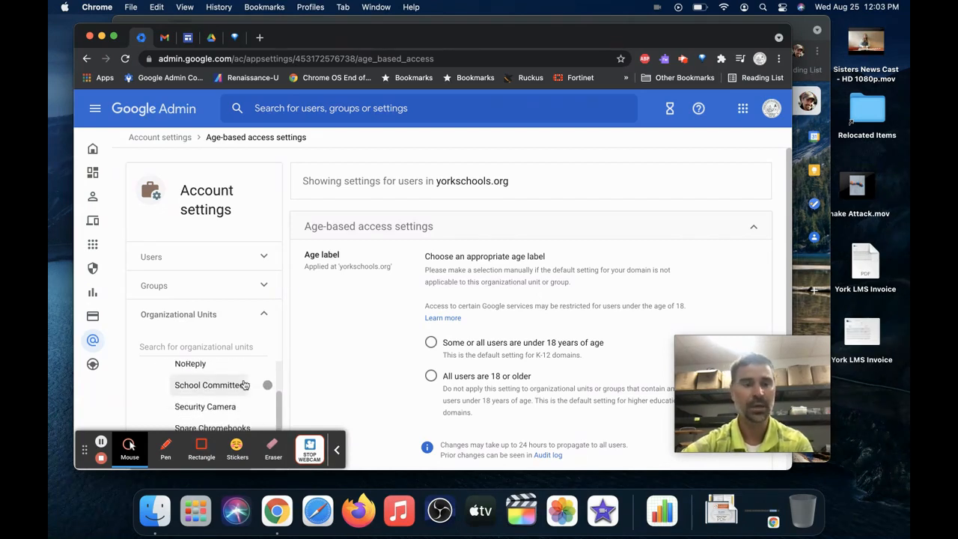
scroll(down, 3)
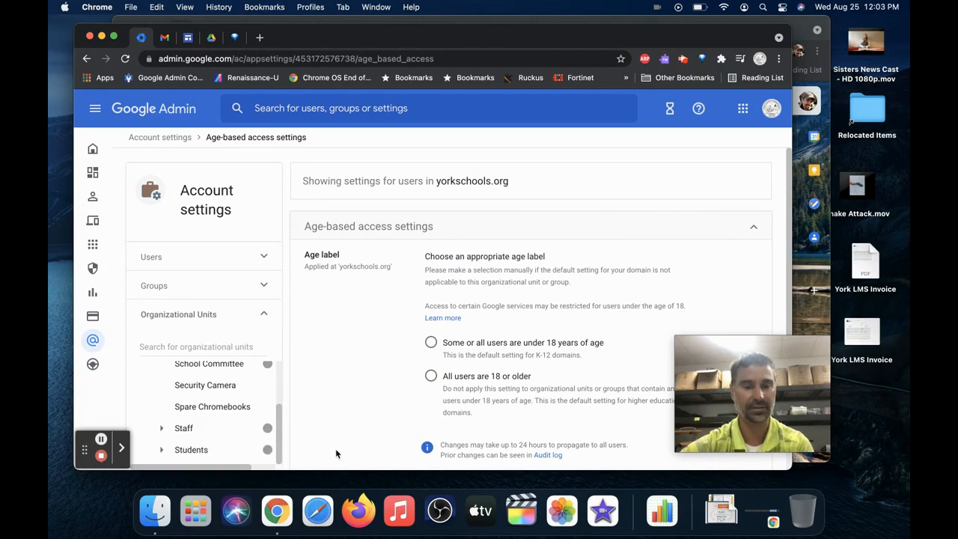
click(184, 427)
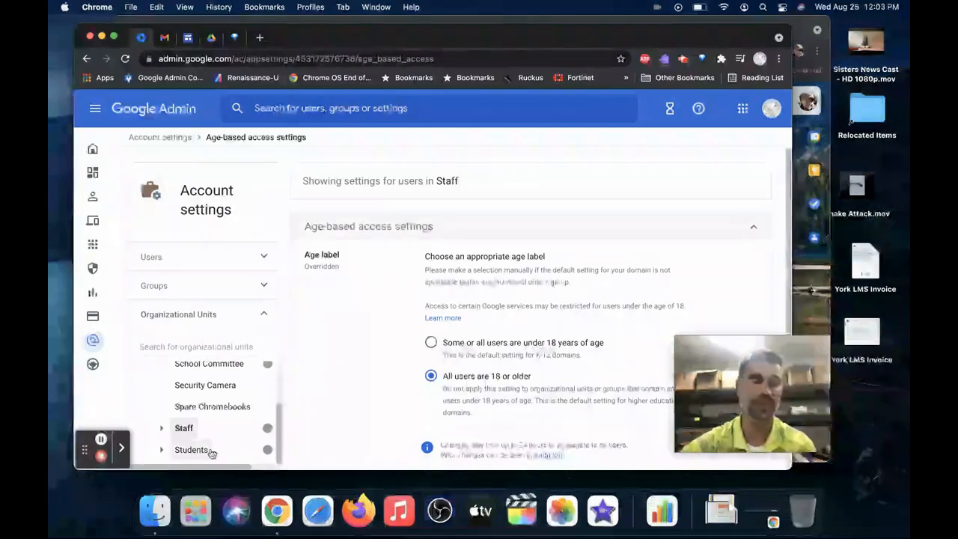
click(192, 449)
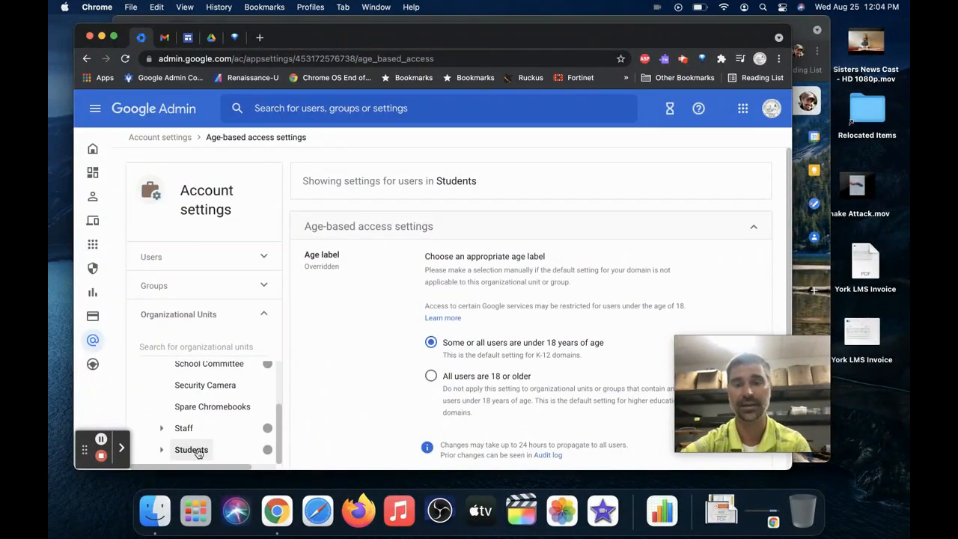